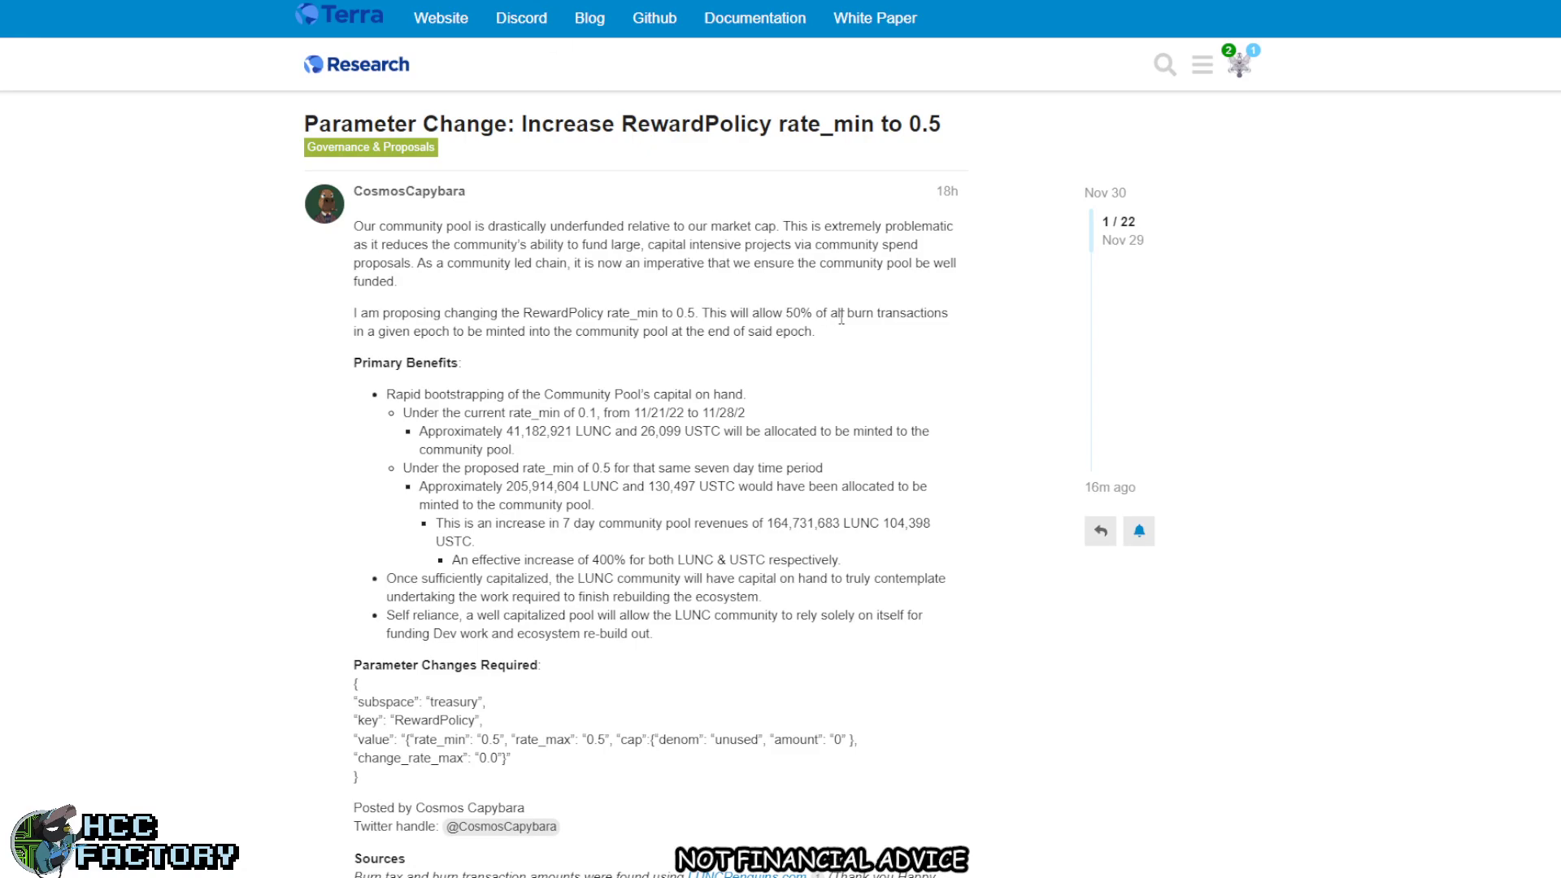
Scroll down through the proposal 'Increase RewardPolicy rate_min to 0.5' to review its content.
scroll(down, 3)
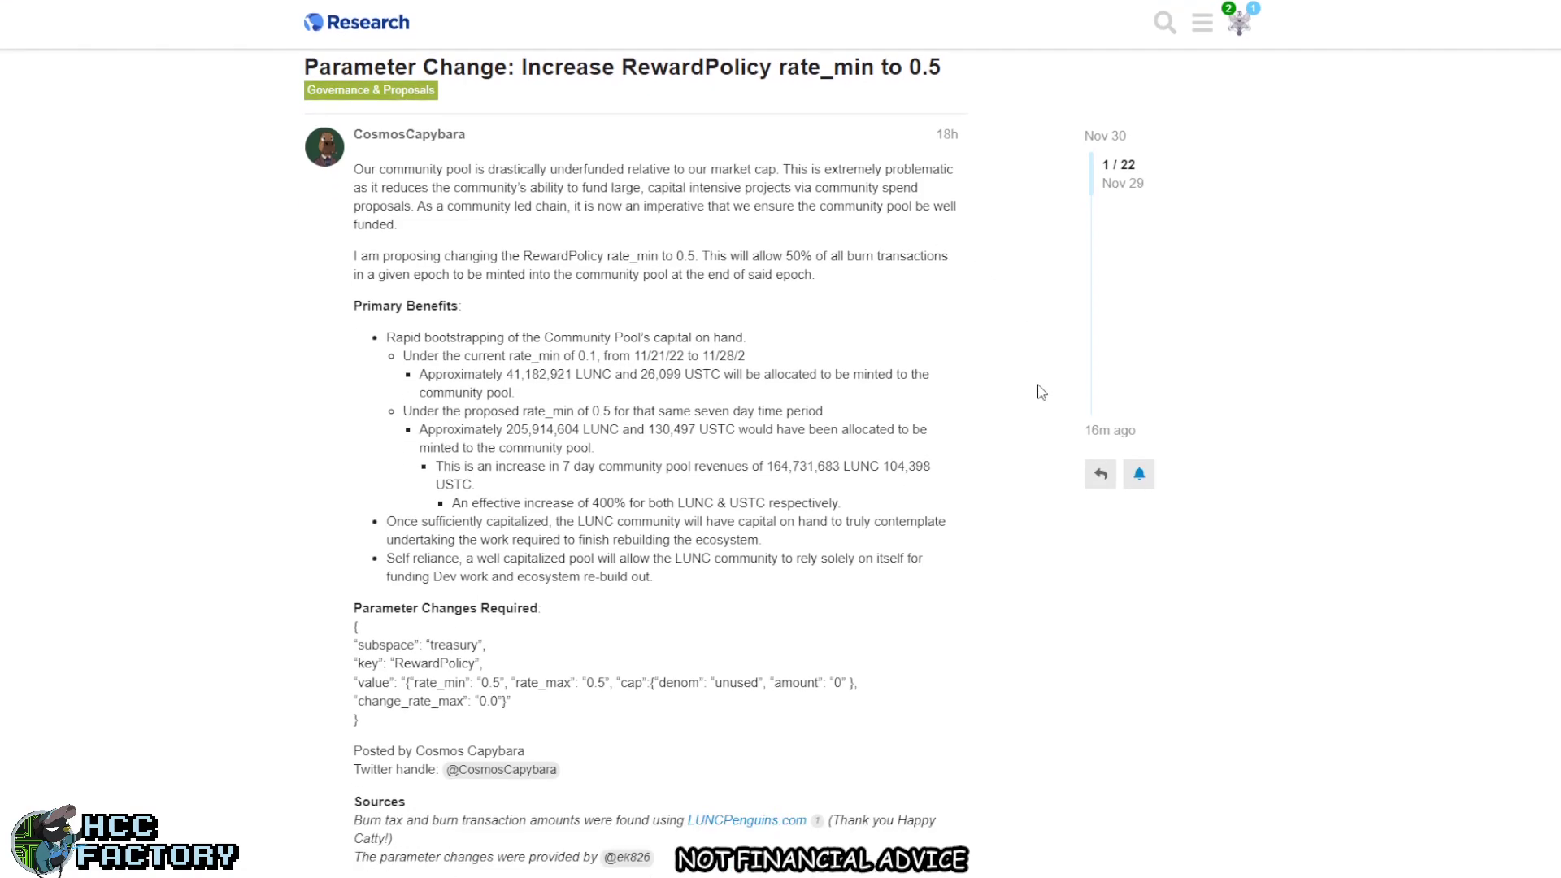
scroll(down, 3)
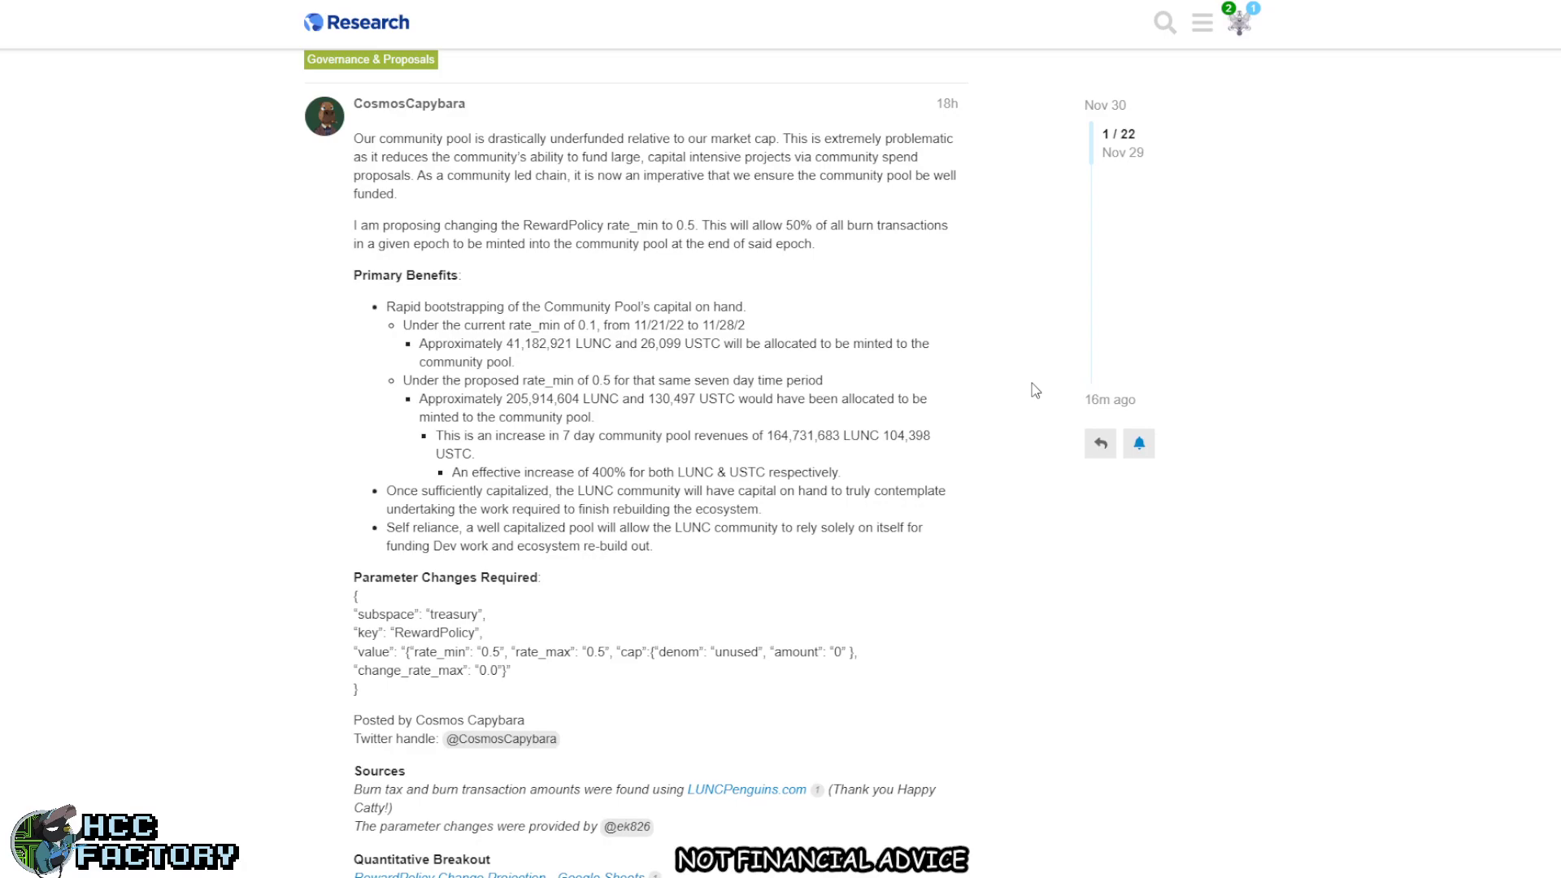
mouse_move(898, 307)
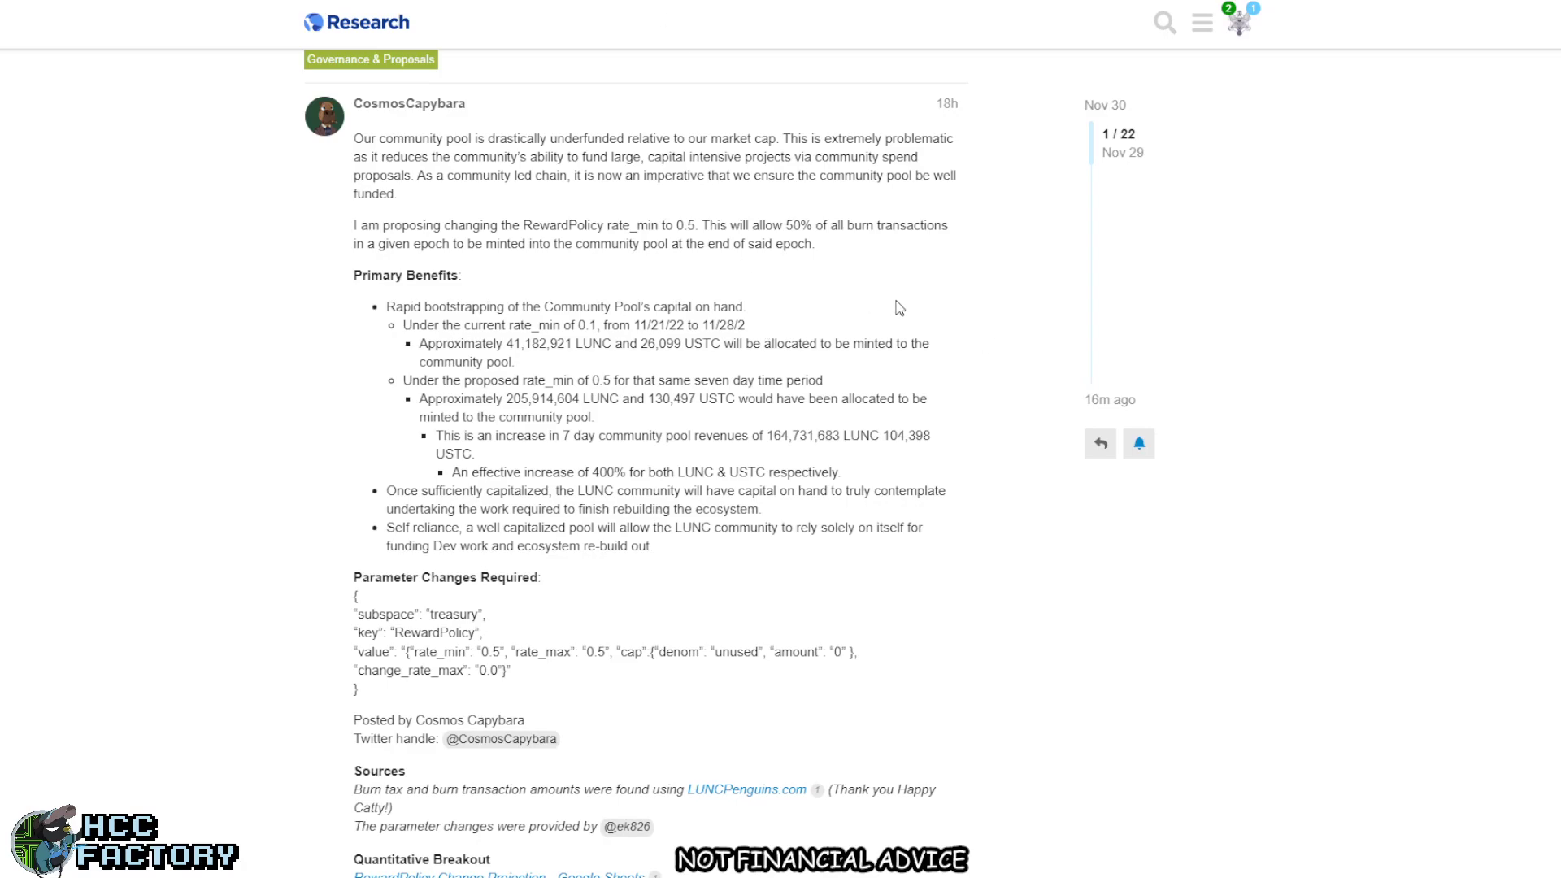
mouse_move(911, 296)
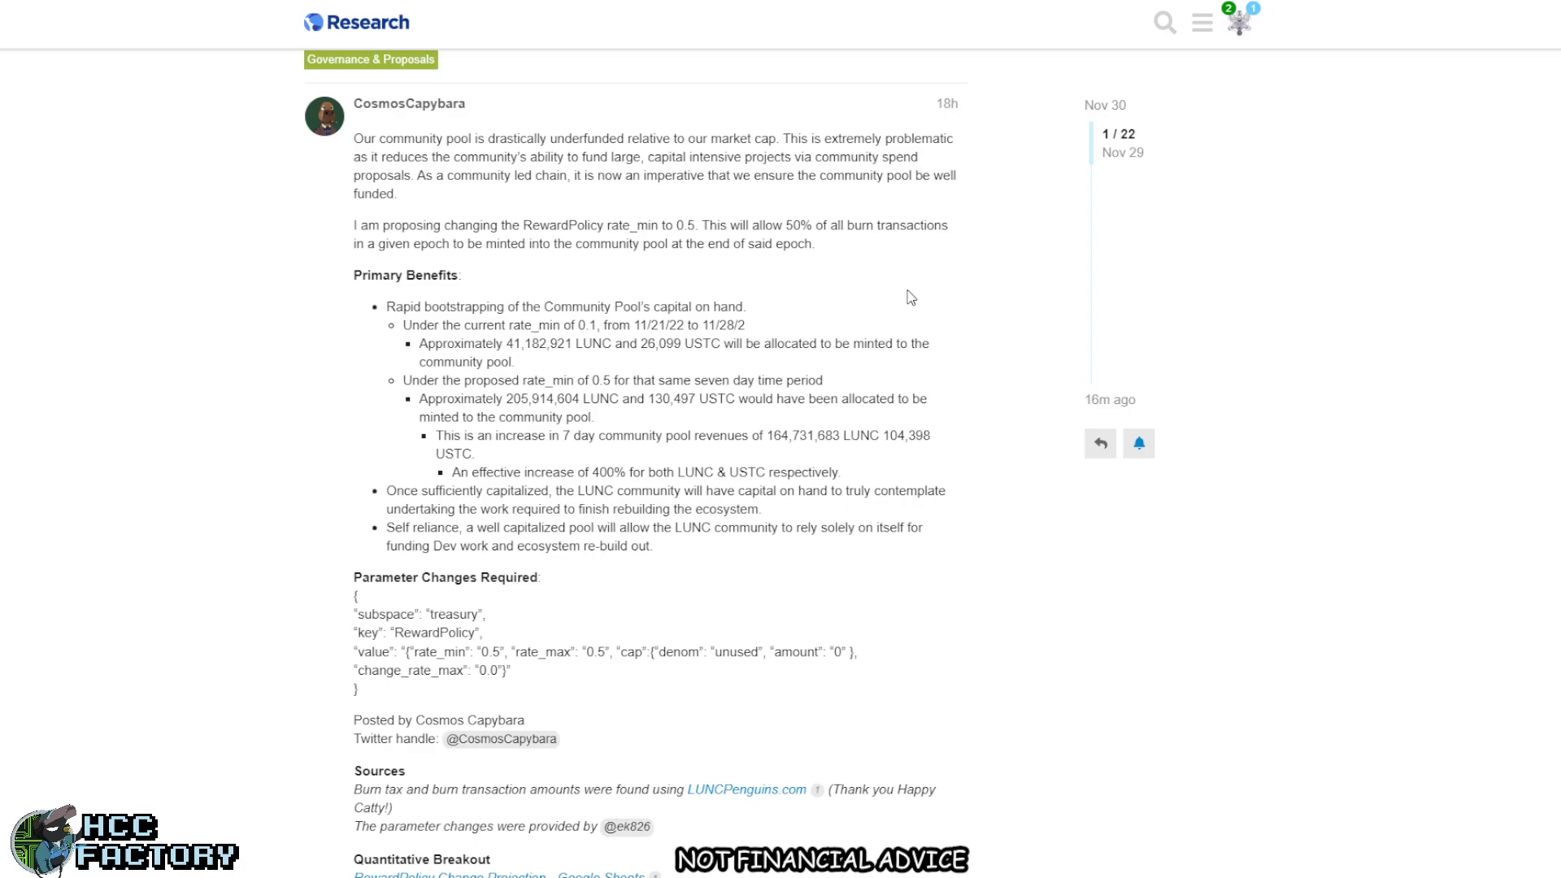
mouse_move(861, 306)
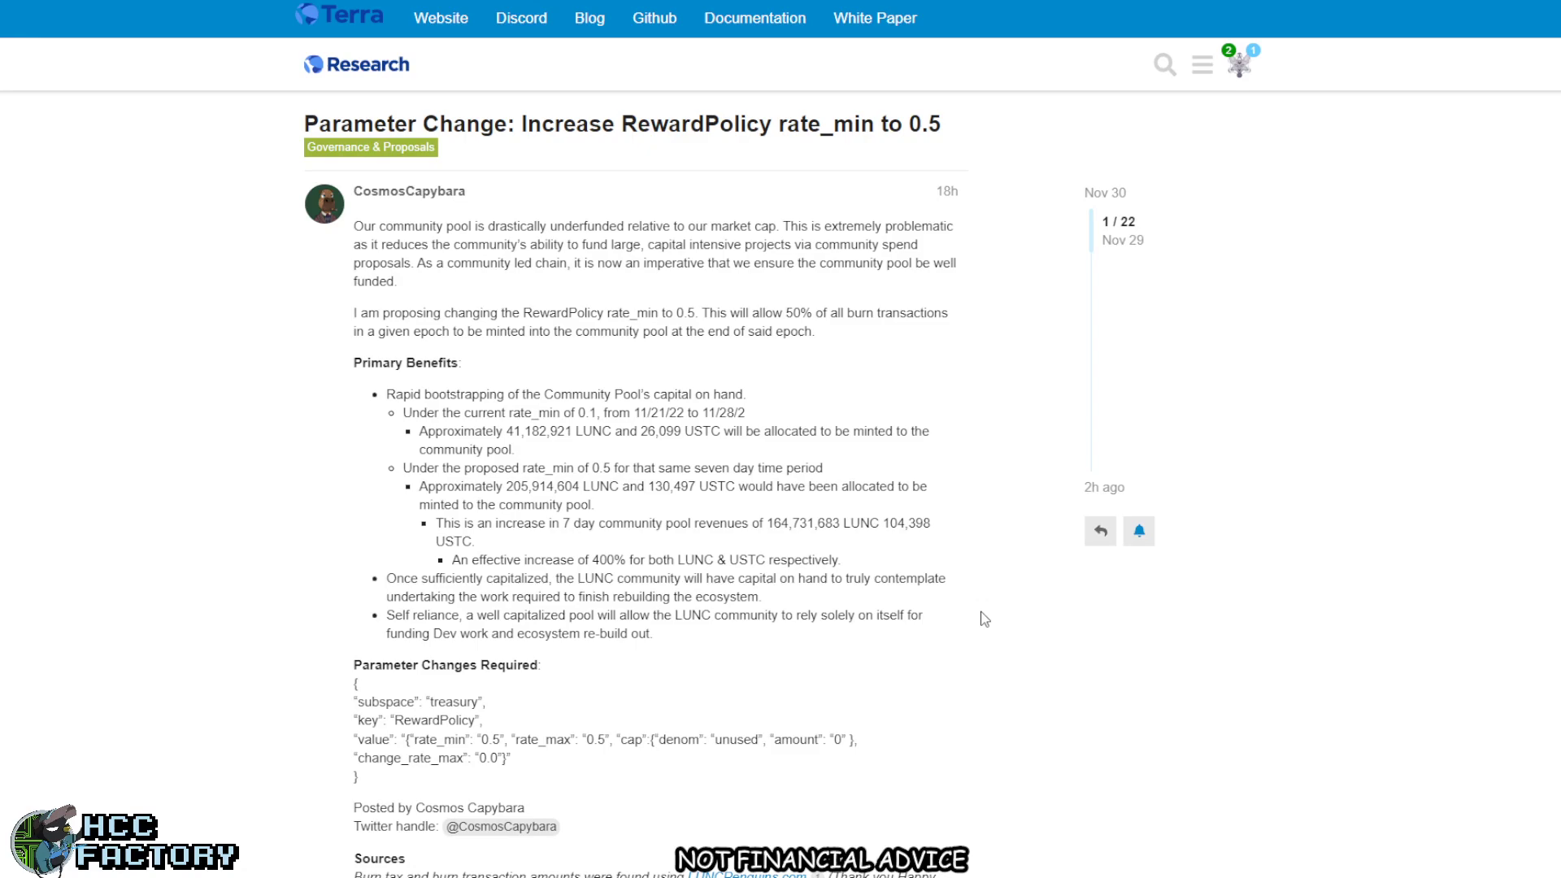
scroll(down, 3)
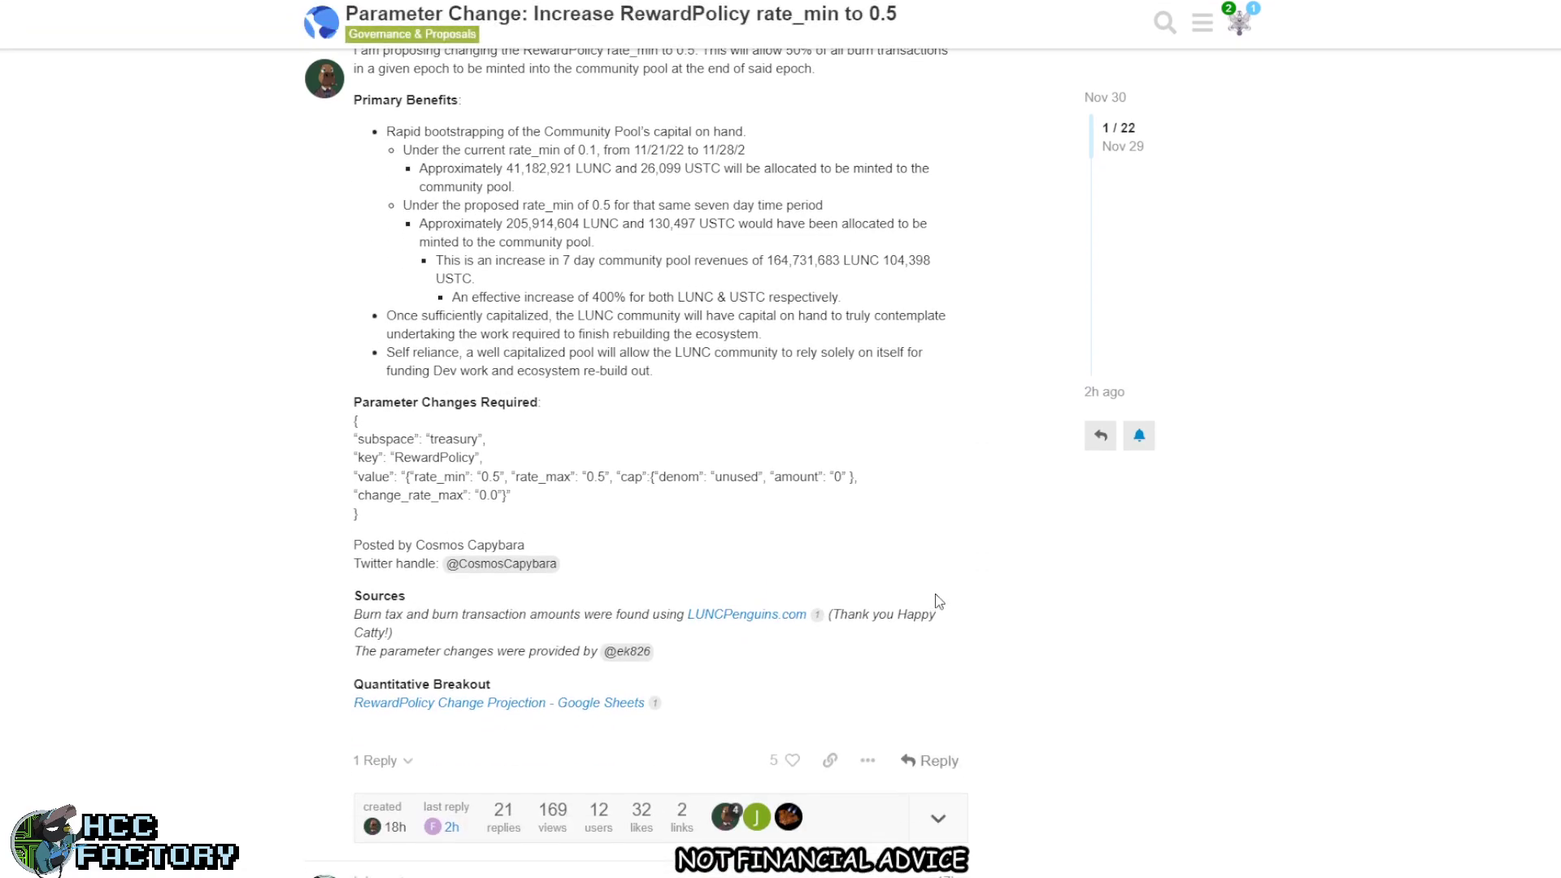
mouse_move(943, 546)
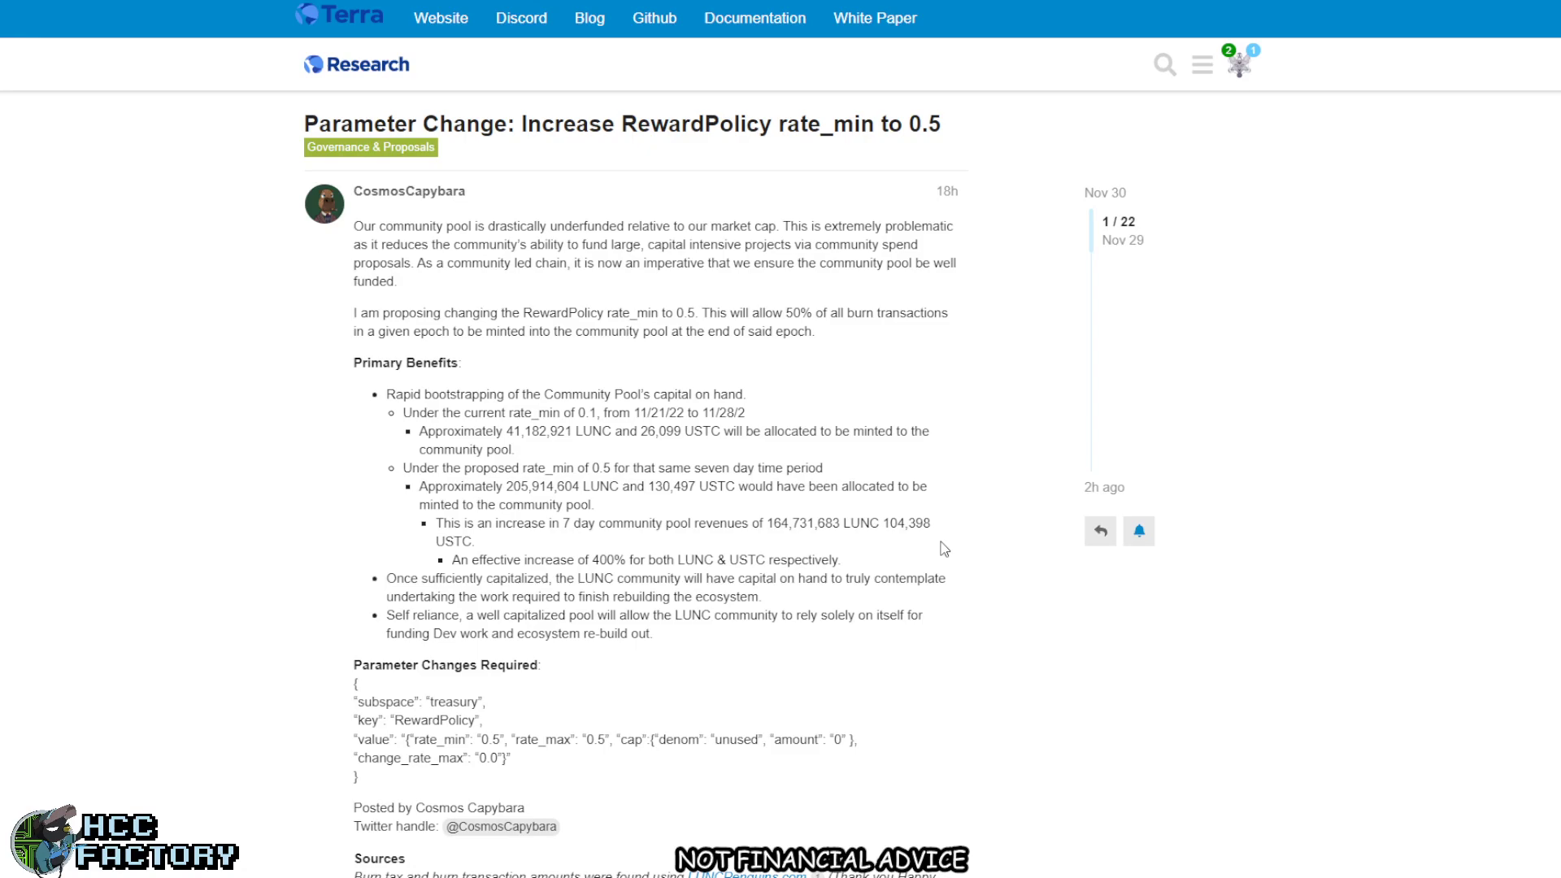
mouse_move(951, 136)
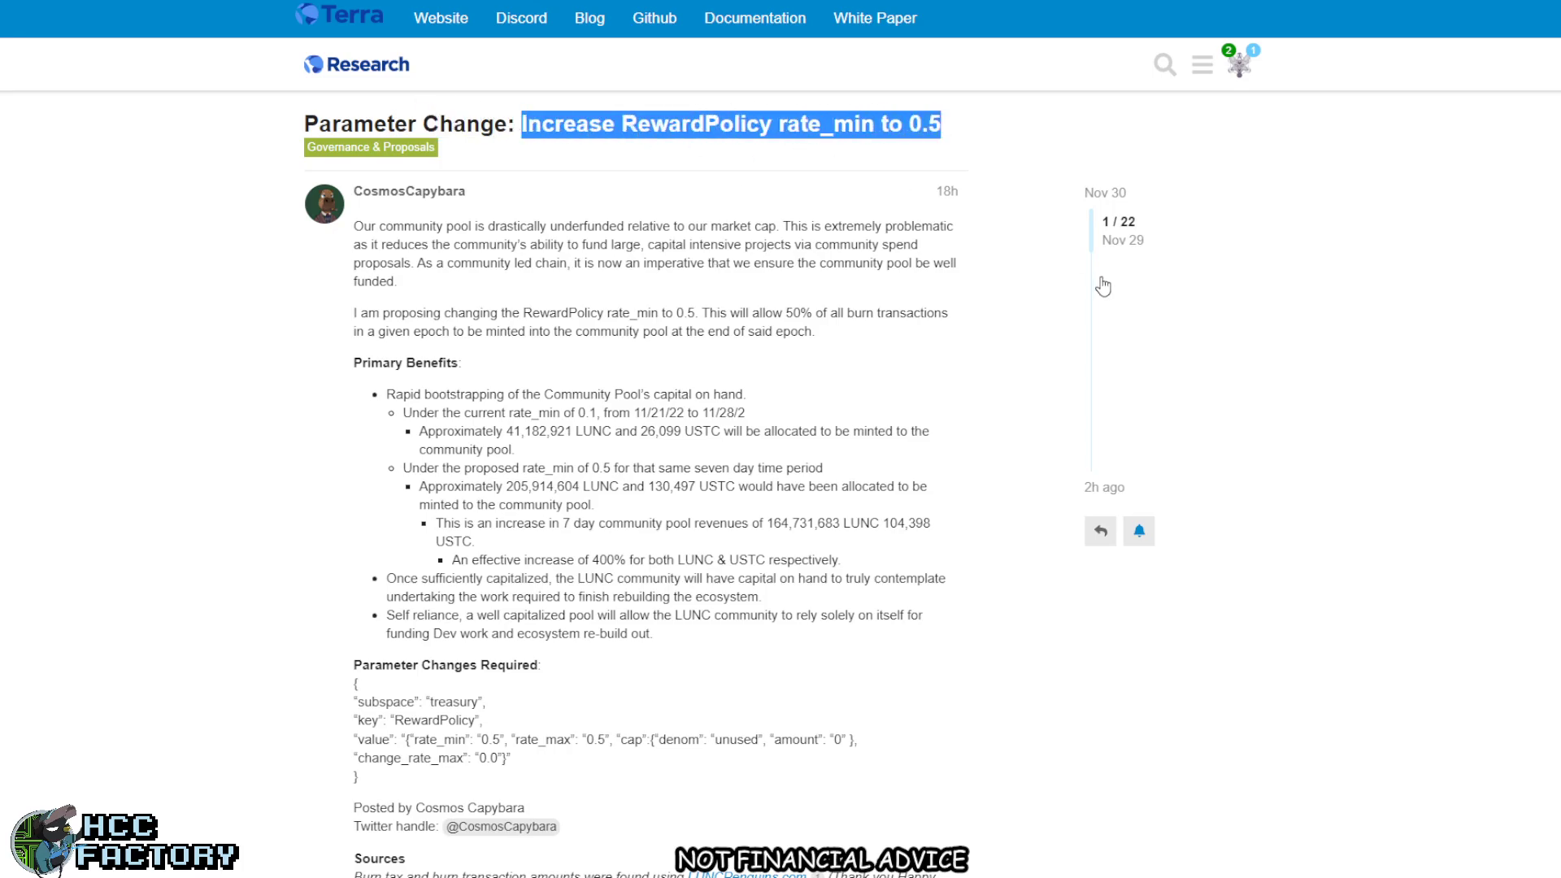
mouse_move(1398, 432)
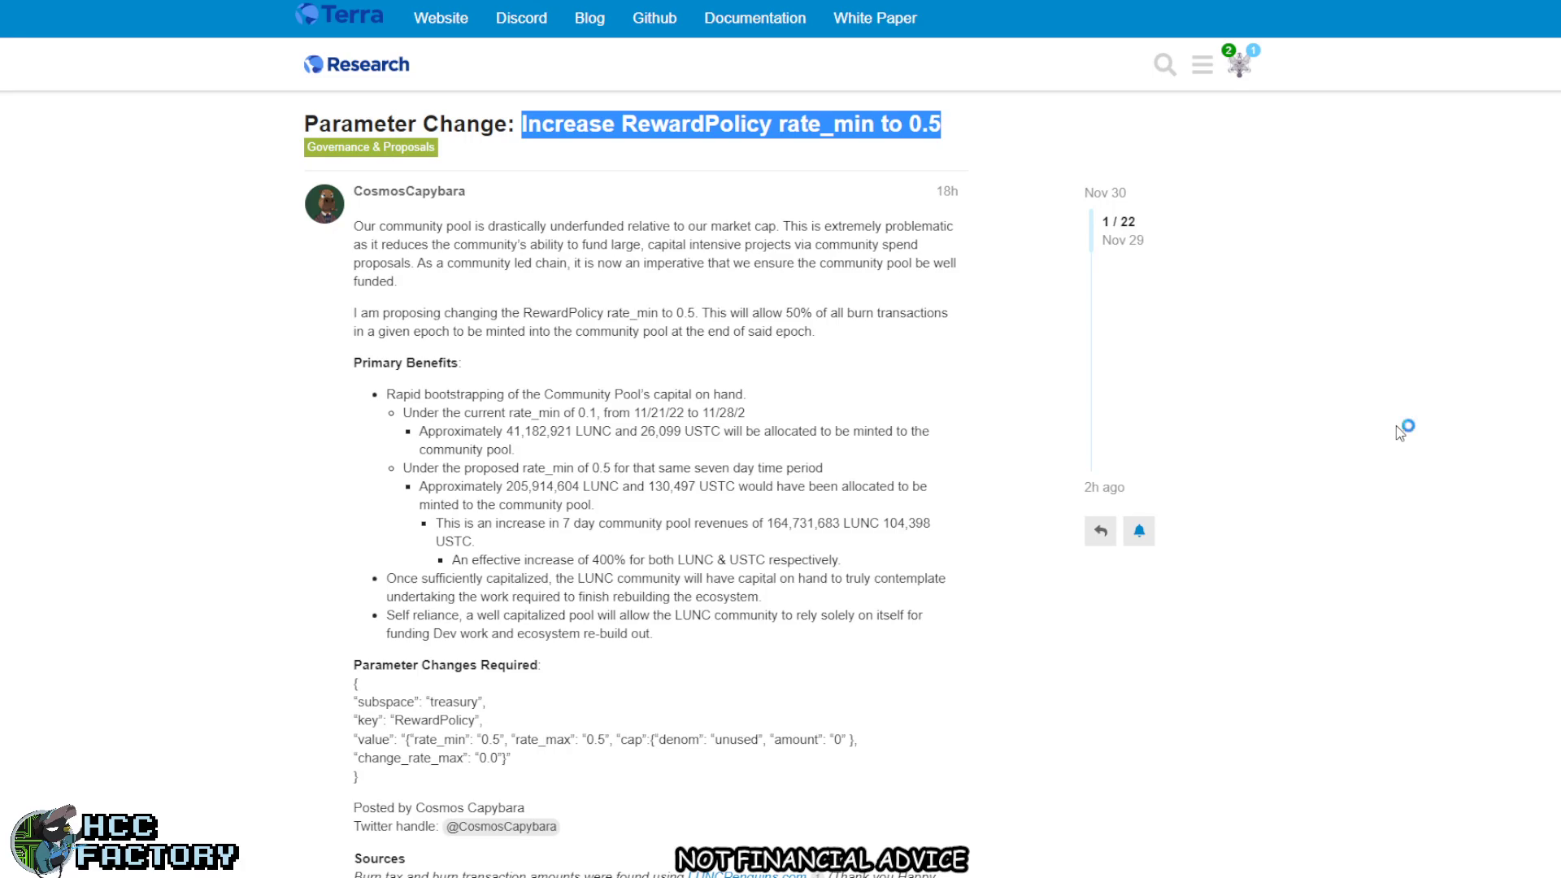
mouse_move(1399, 434)
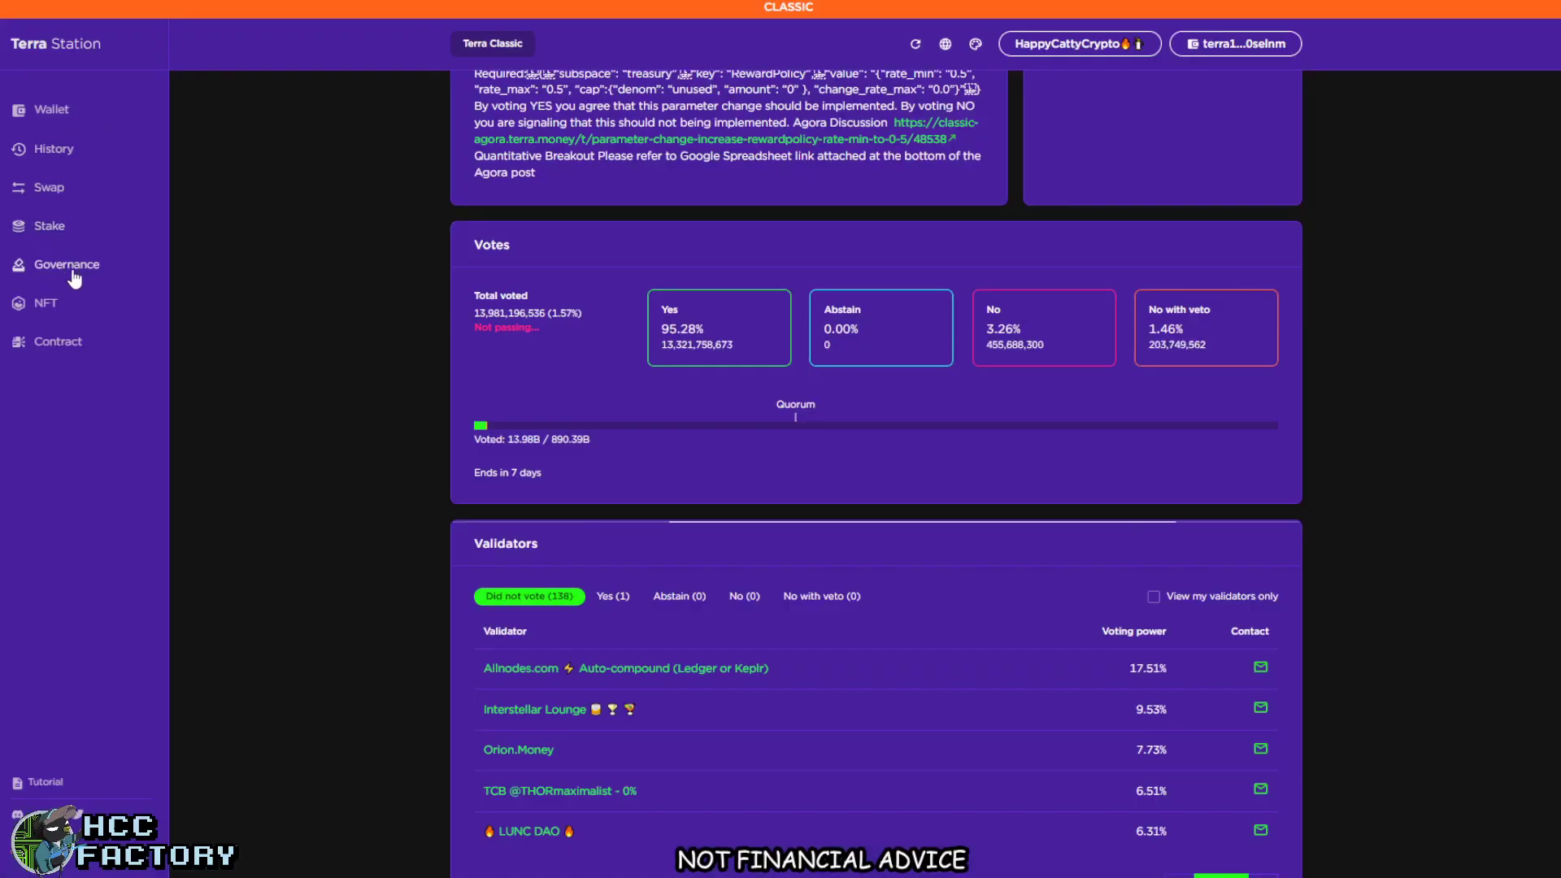
Go to the Stake page listing the 130 active validators.
click(49, 226)
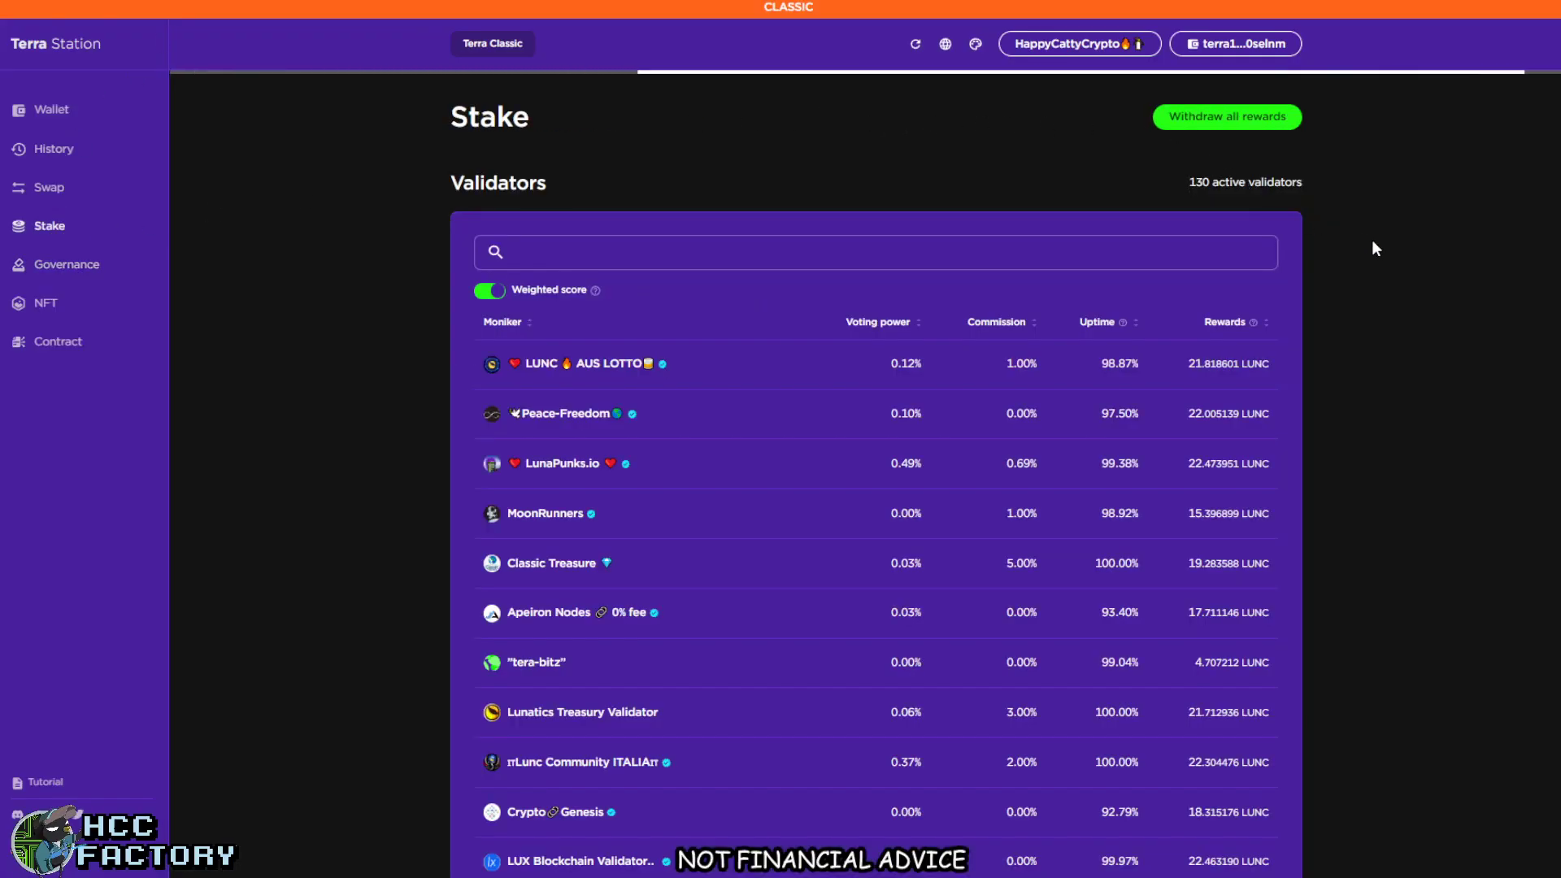